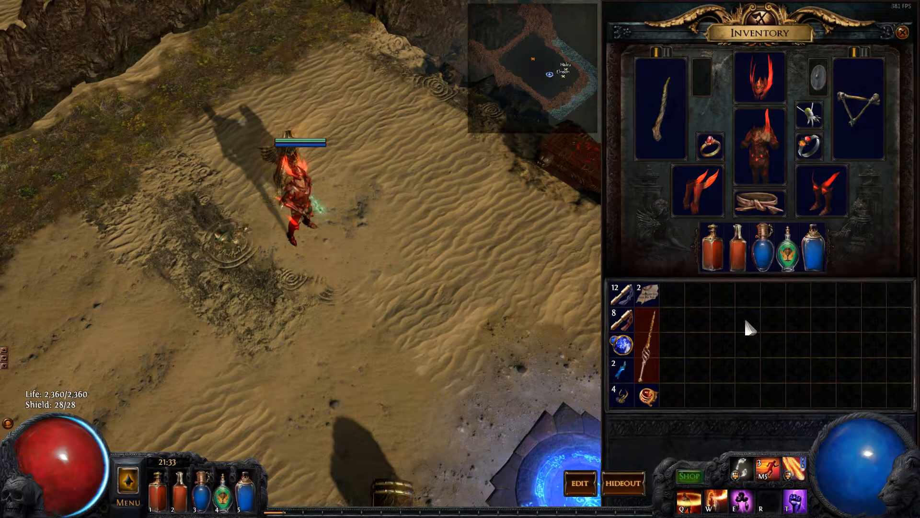
pyautogui.moveTo(759, 73)
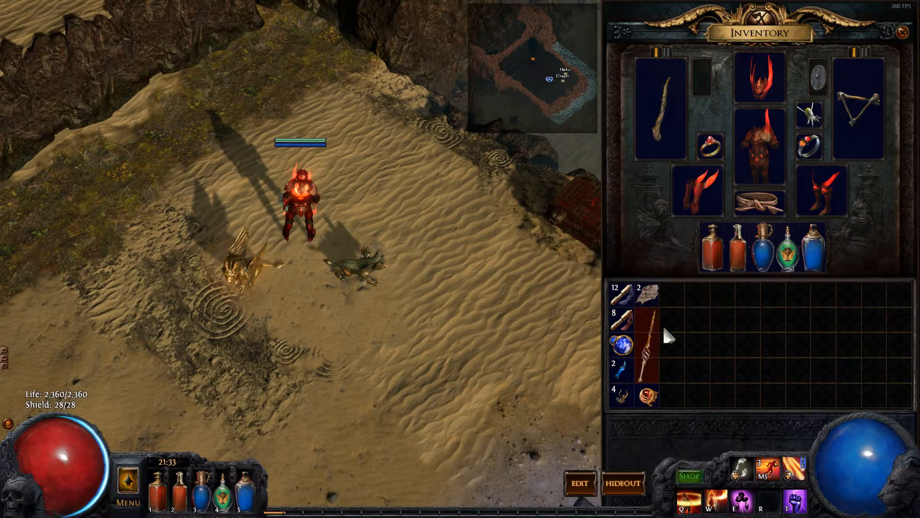
pyautogui.moveTo(645, 346)
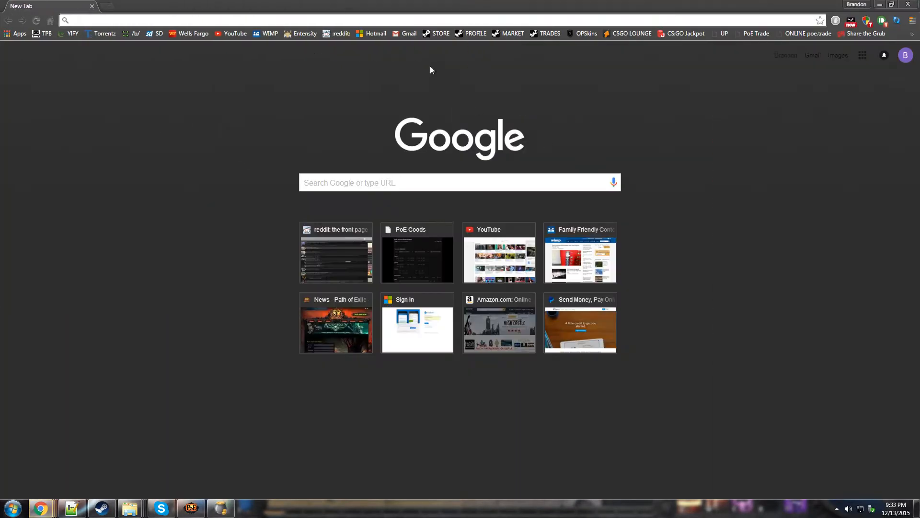
# - Import the pasted item into poe.trade in undercut/uppercut mode with 80% undercut
pyautogui.write('poe.trade')
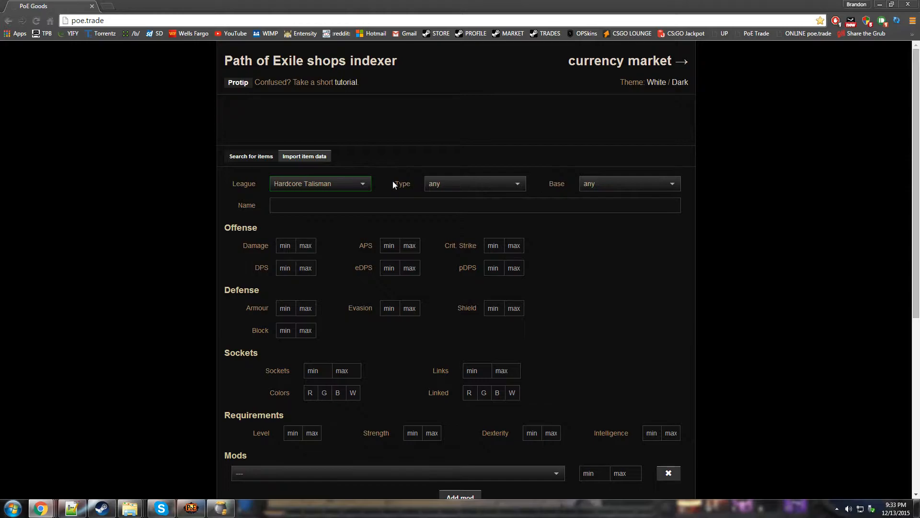
pyautogui.click(304, 156)
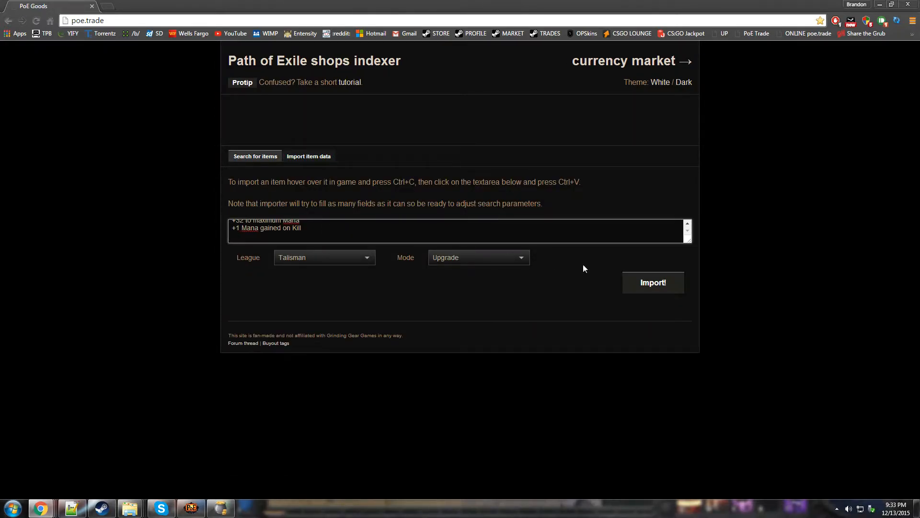
pyautogui.click(478, 257)
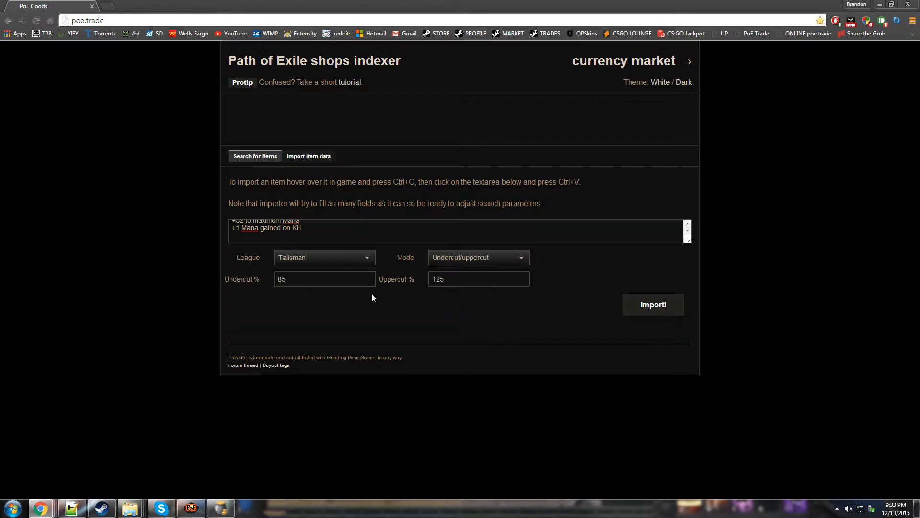
pyautogui.write('80')
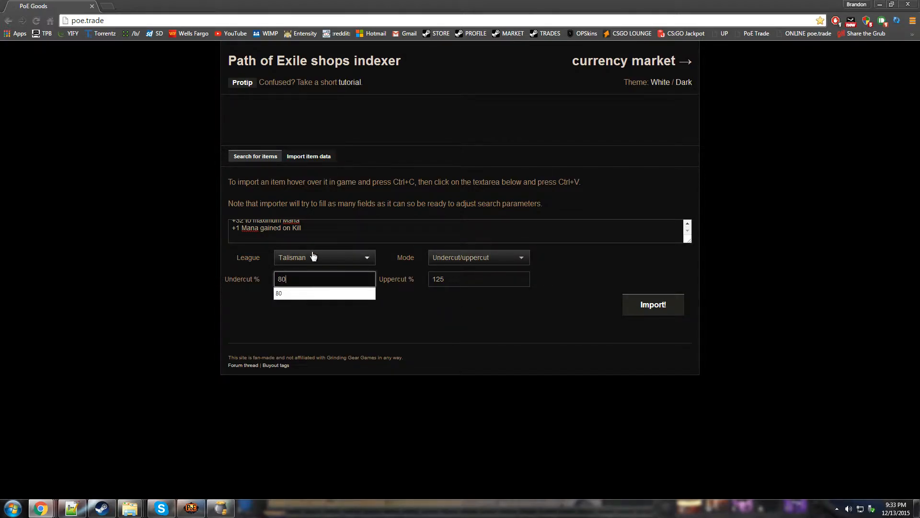
pyautogui.moveTo(239, 291)
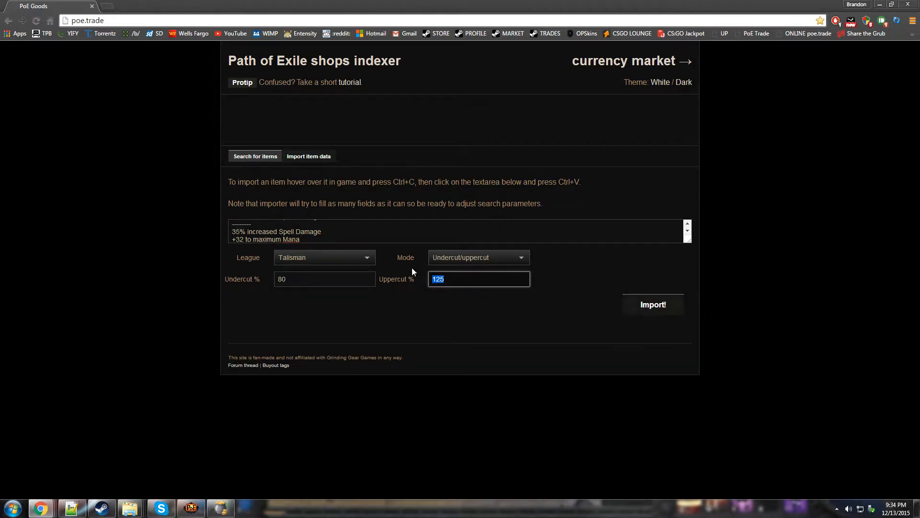
pyautogui.click(652, 304)
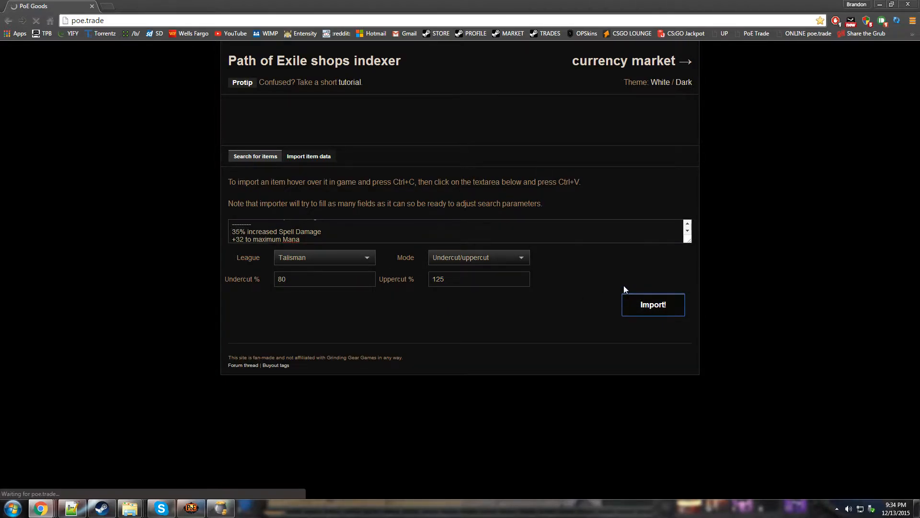
# - Show the imported search form and empty its Damage, DPS and APS ranges
pyautogui.click(653, 304)
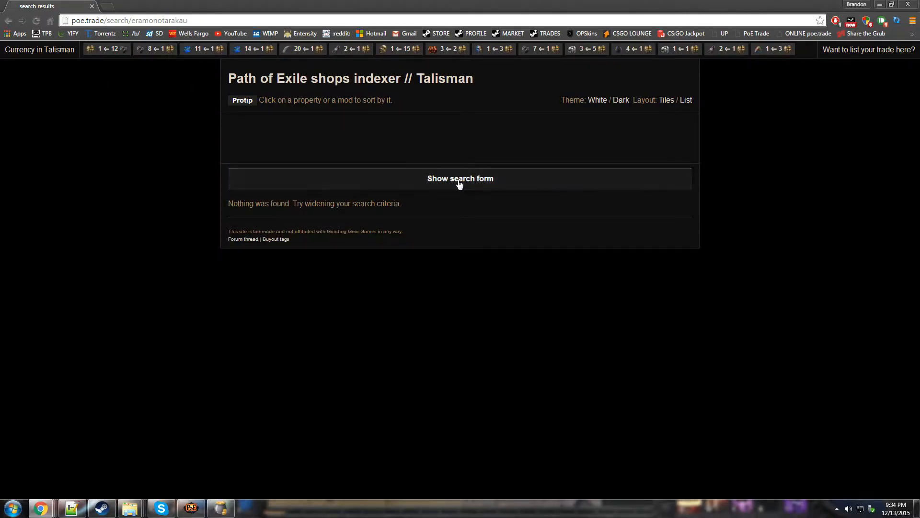
pyautogui.click(460, 178)
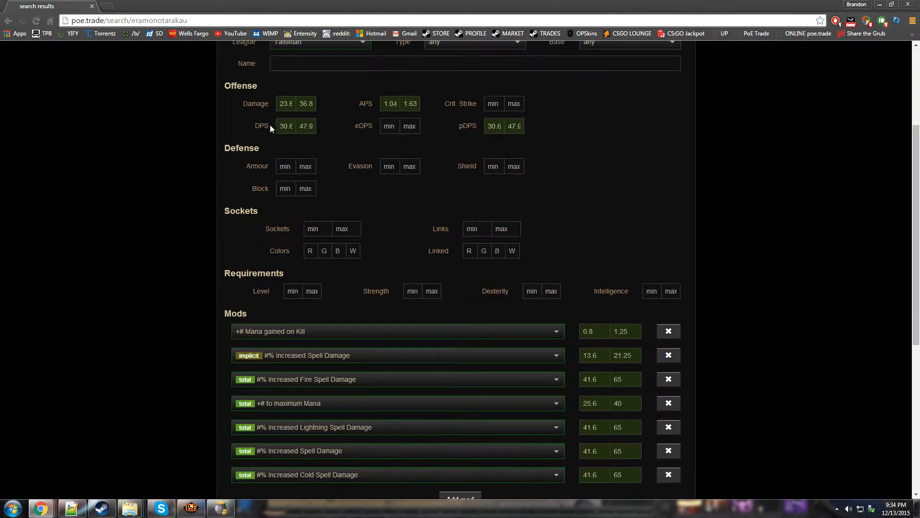
pyautogui.click(286, 103)
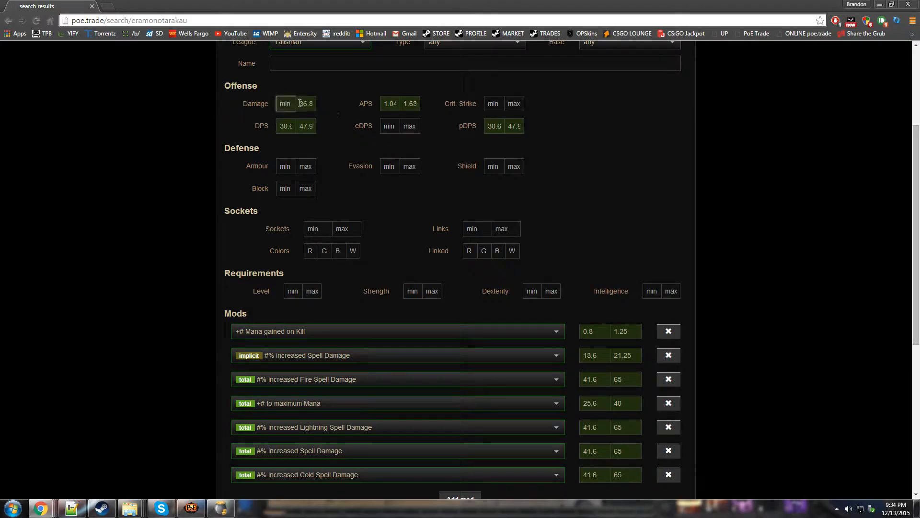
pyautogui.click(286, 126)
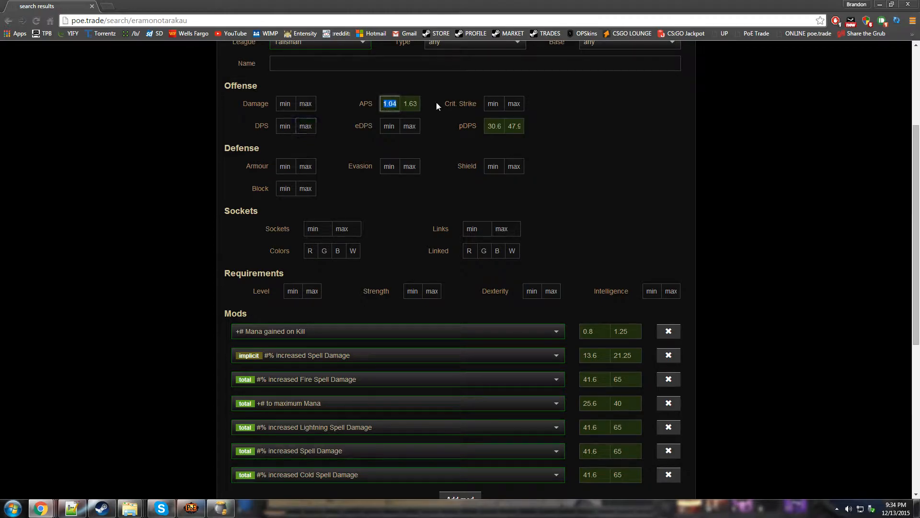
pyautogui.click(494, 126)
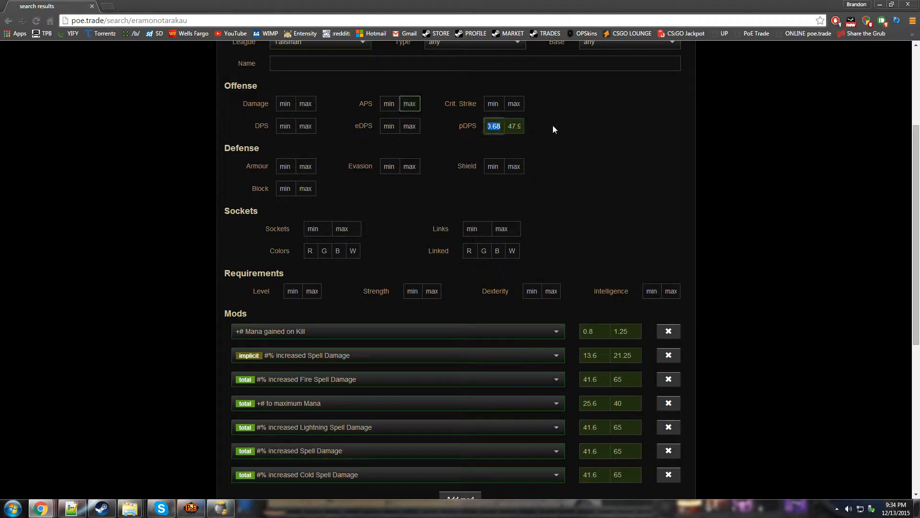
# - Remove the Mana gained on Kill, implicit Spell Damage, Fire Spell Damage and maximum Mana mods
pyautogui.scroll(-3)
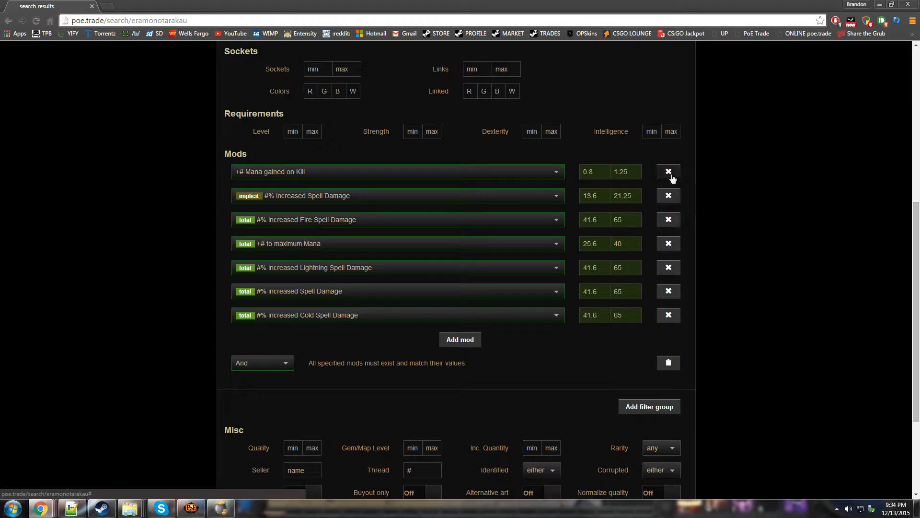
pyautogui.click(668, 171)
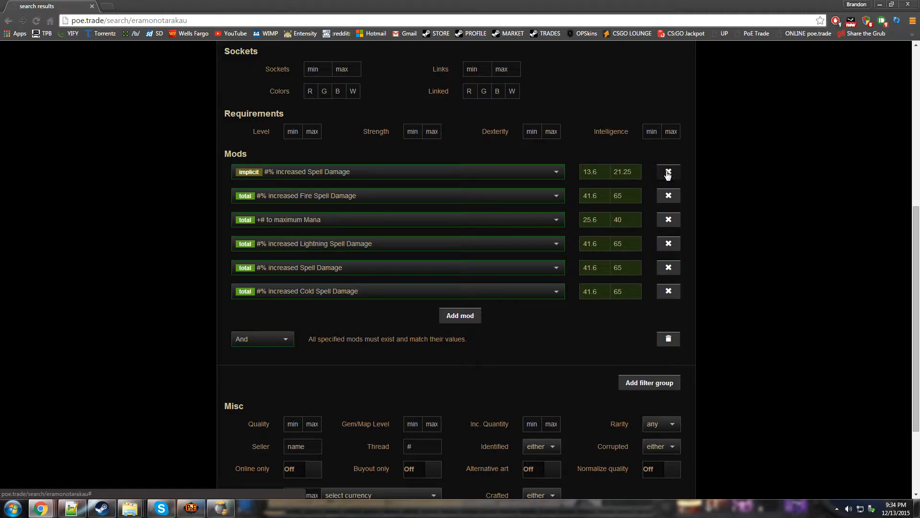
pyautogui.moveTo(299, 184)
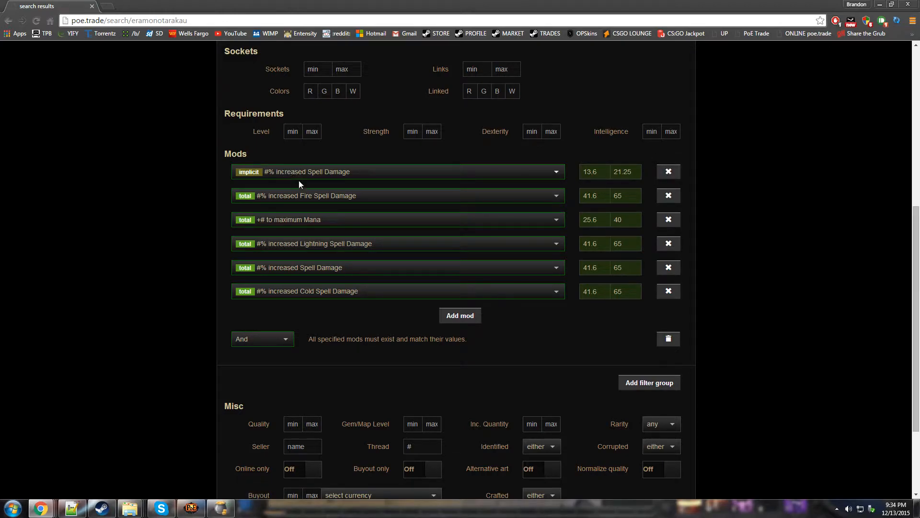
pyautogui.moveTo(512, 259)
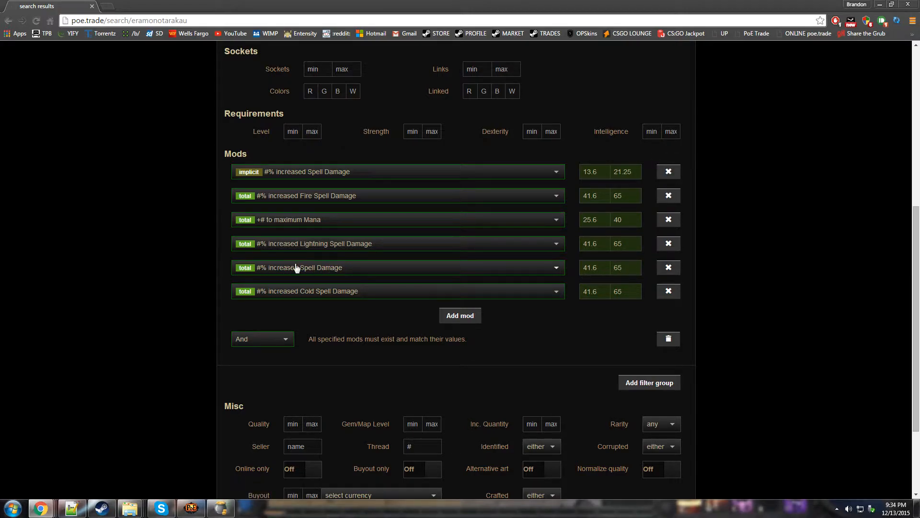
pyautogui.click(667, 171)
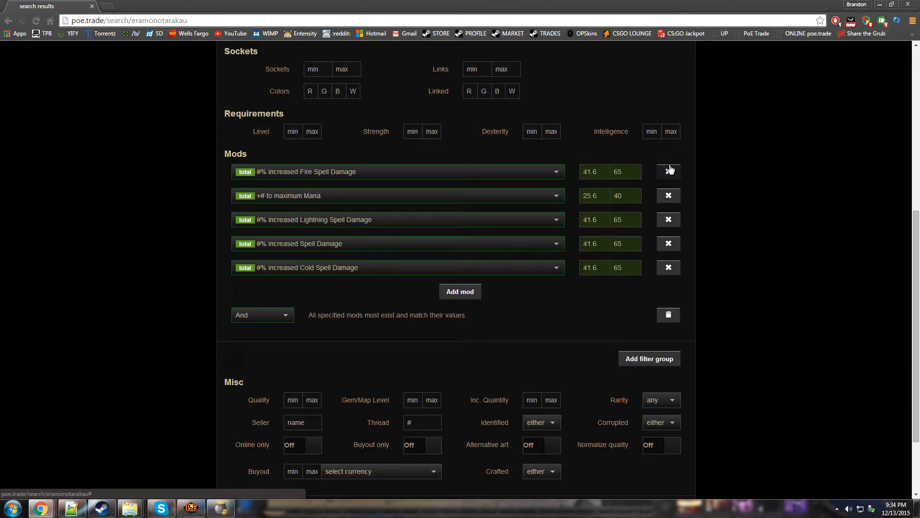
pyautogui.click(667, 171)
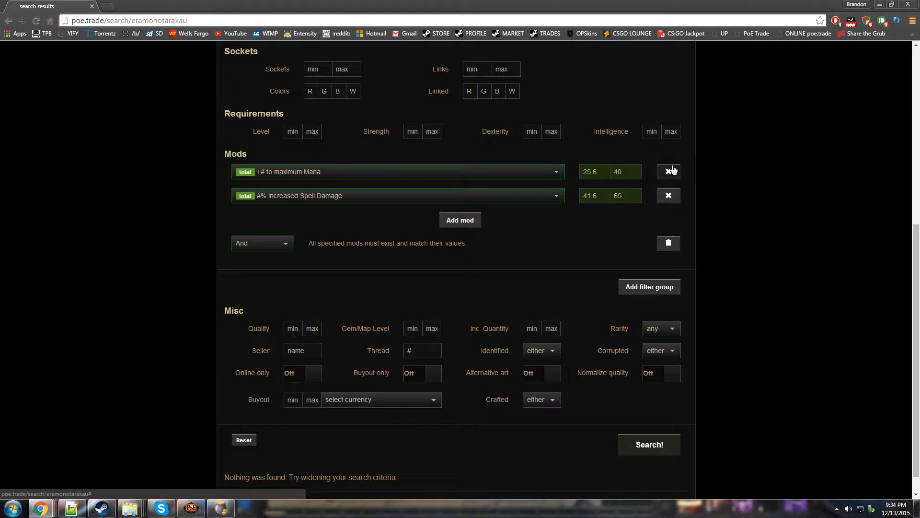
pyautogui.click(667, 171)
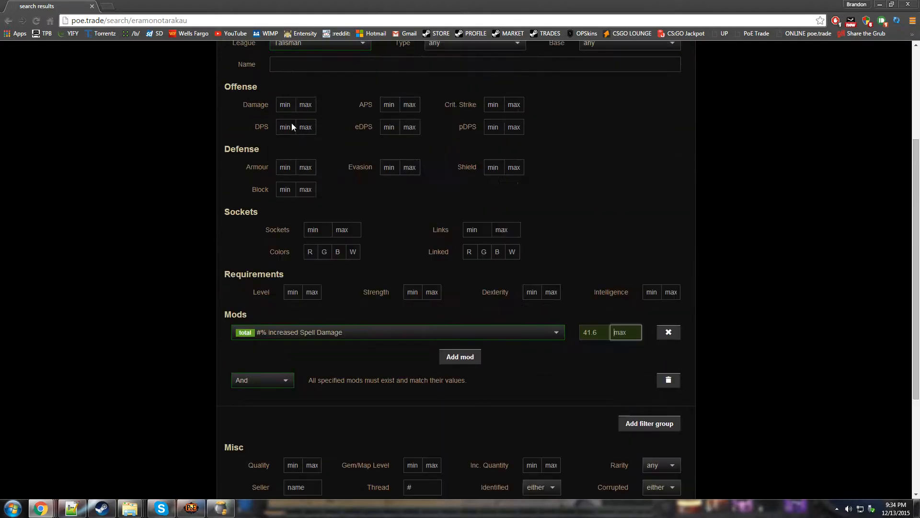
# - Rerun the search with only the spell damage filter, returning 99+ wands
pyautogui.click(472, 200)
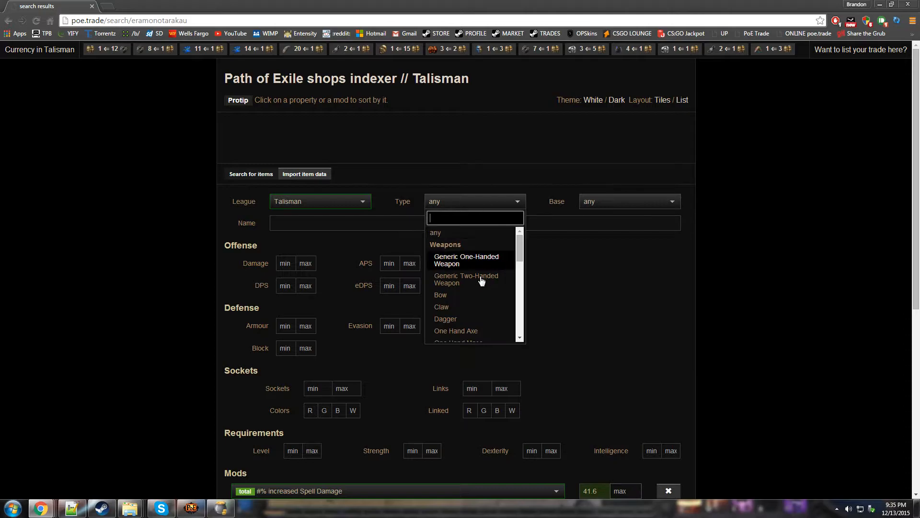
pyautogui.scroll(-3)
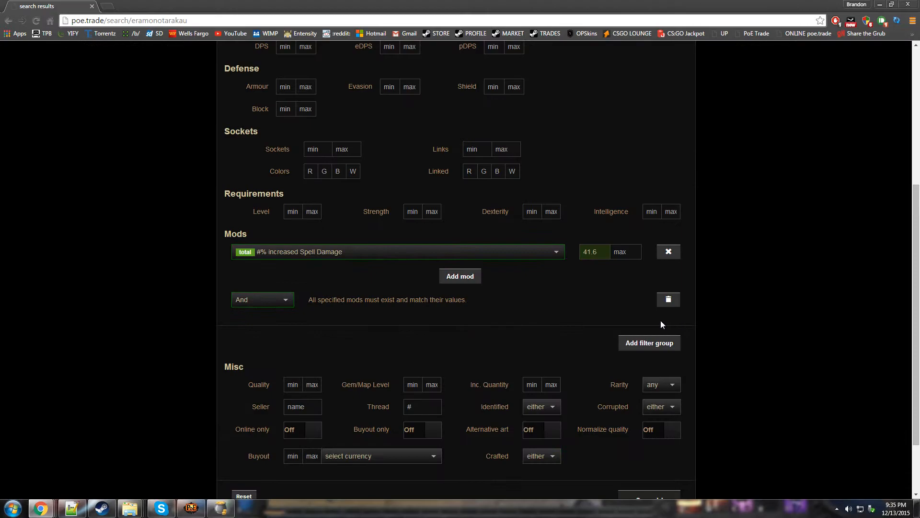
pyautogui.click(649, 421)
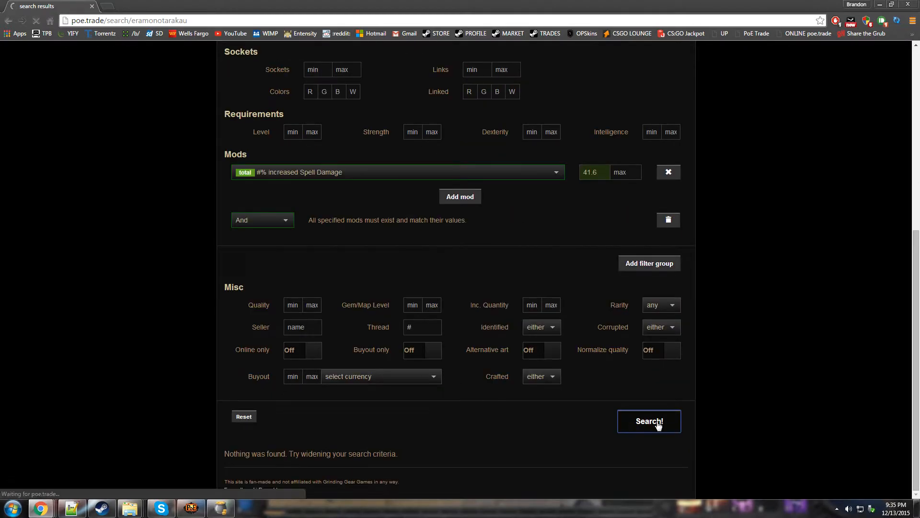
pyautogui.click(649, 421)
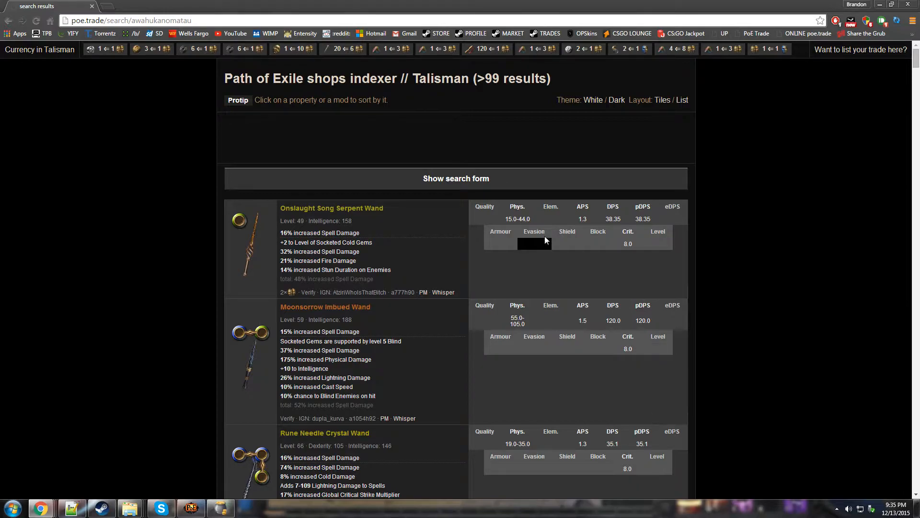
# - Browse the wand results and bring up the item data import panel
pyautogui.click(456, 178)
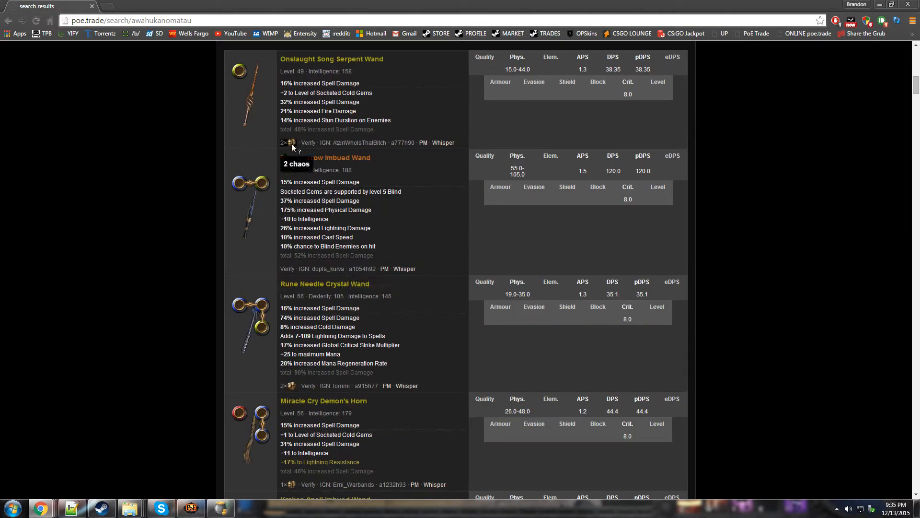
pyautogui.scroll(-3)
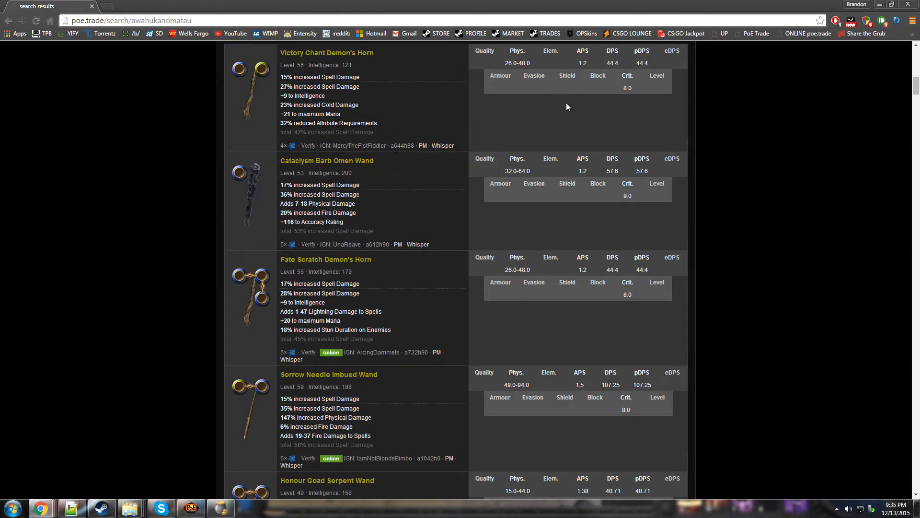
pyautogui.scroll(-3)
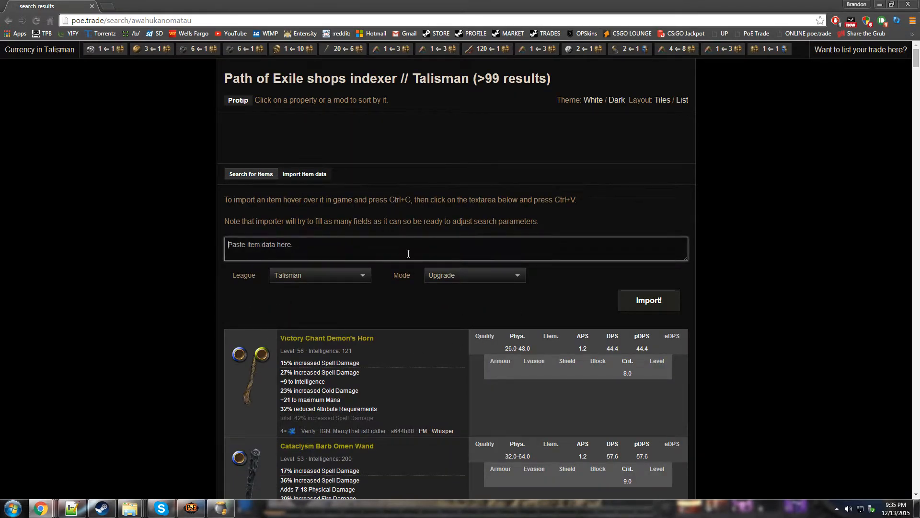
# - Import the Sanguine Seraph body armour in undercut/uppercut mode at 80% undercut
pyautogui.click(474, 275)
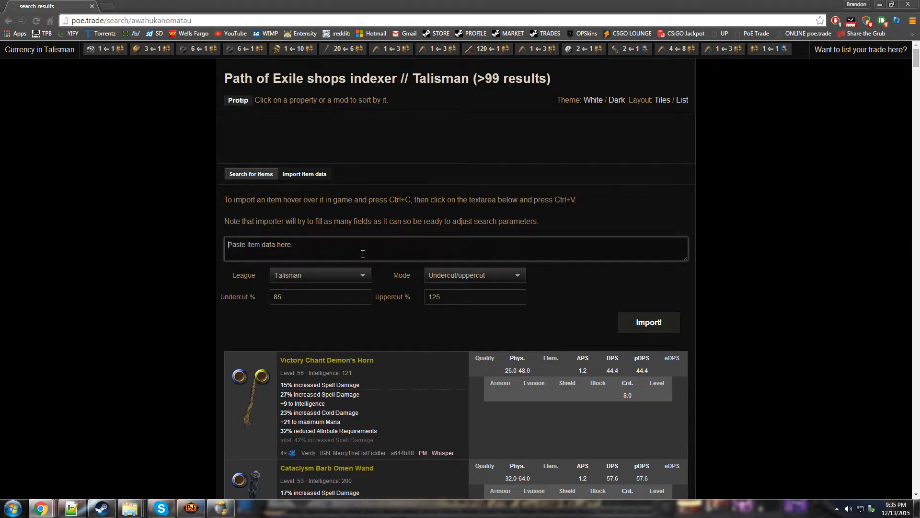
pyautogui.write('80')
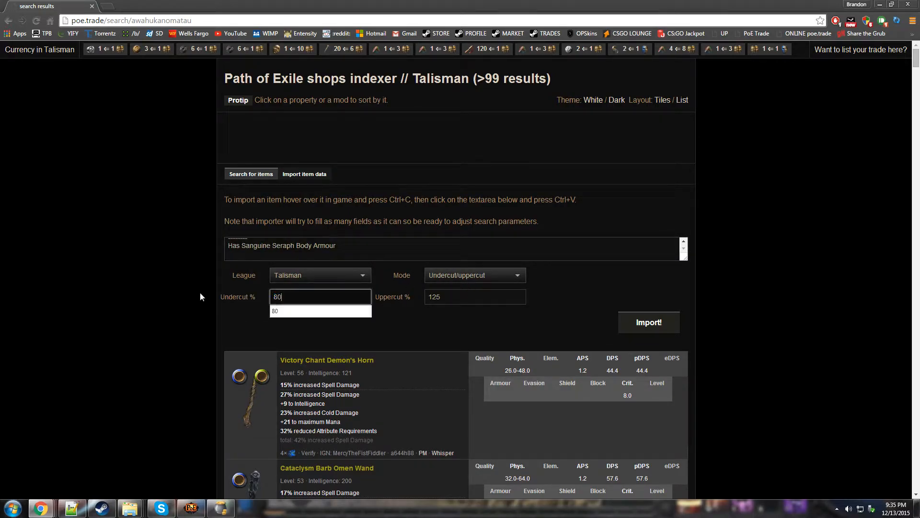
pyautogui.click(648, 322)
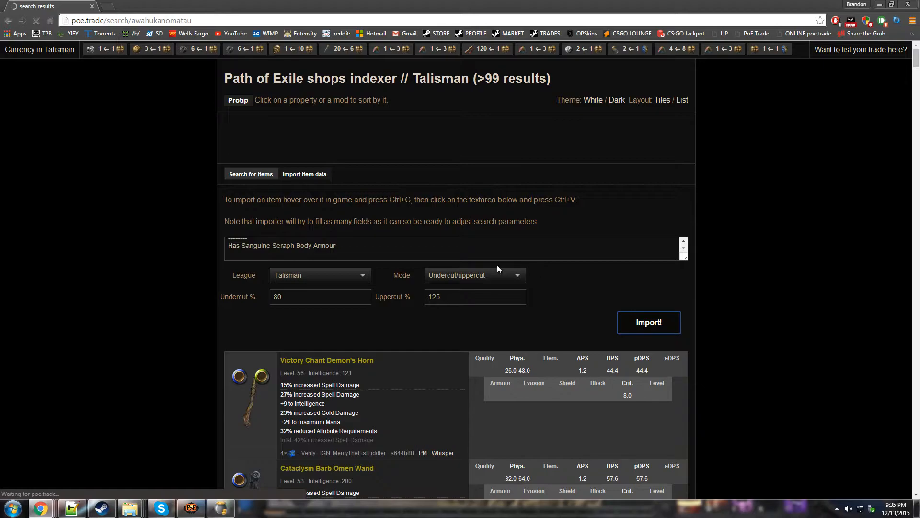
# - Show the armour search form and set the league to Hardcore Talisman
pyautogui.click(649, 322)
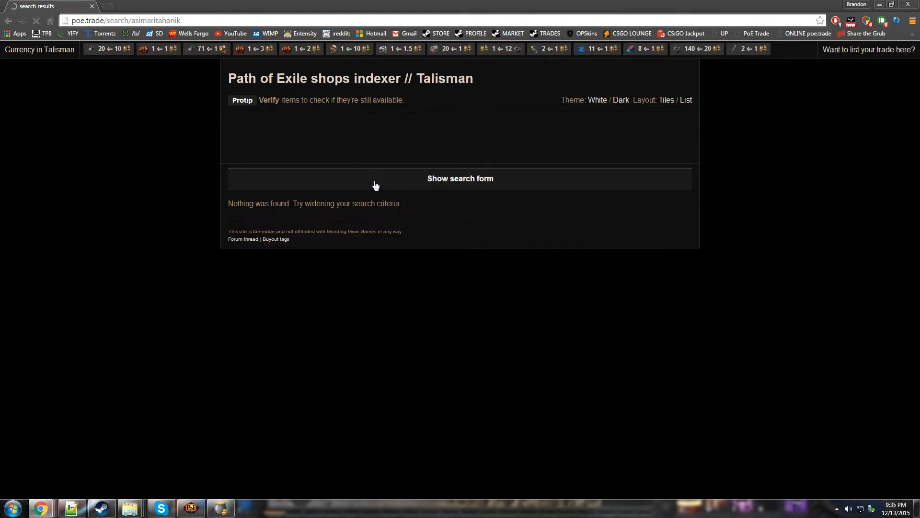
pyautogui.click(319, 201)
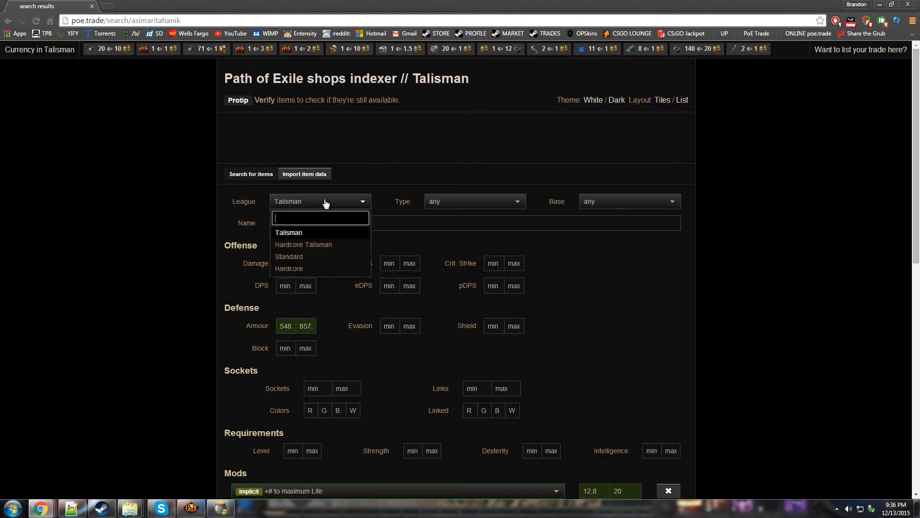
pyautogui.click(303, 244)
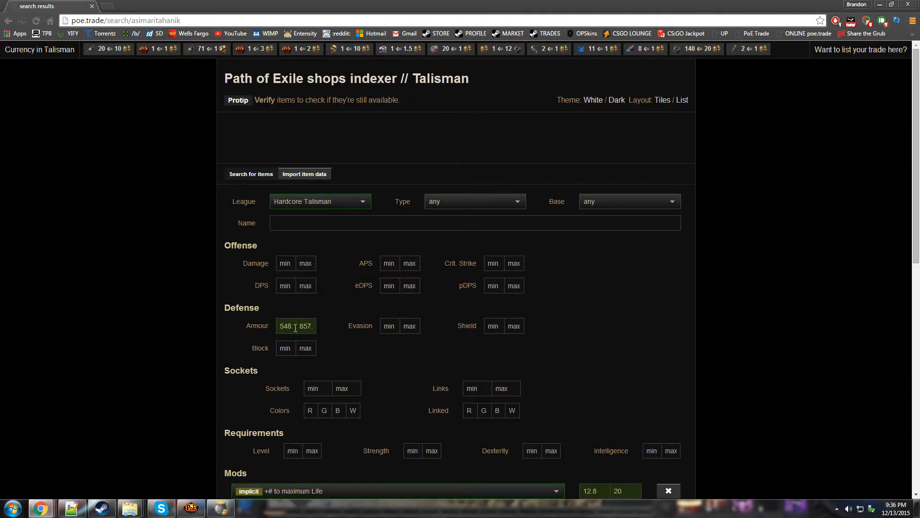
pyautogui.scroll(-3)
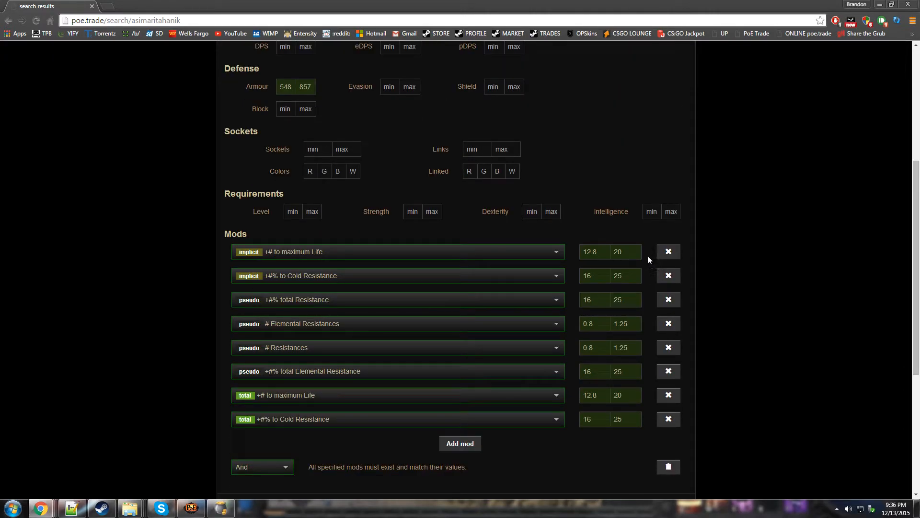
# - Delete the implicit mod rows and edit the total Elemental Resistance minimum
pyautogui.click(668, 251)
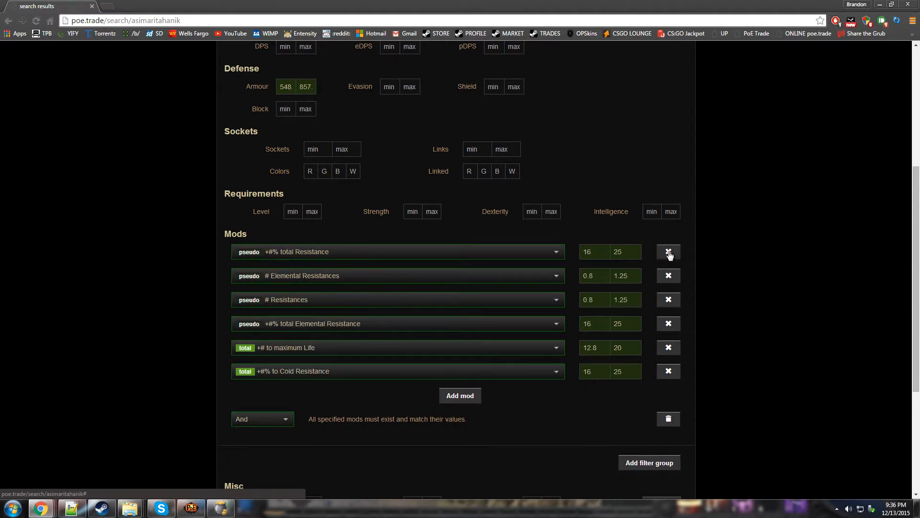
pyautogui.moveTo(298, 379)
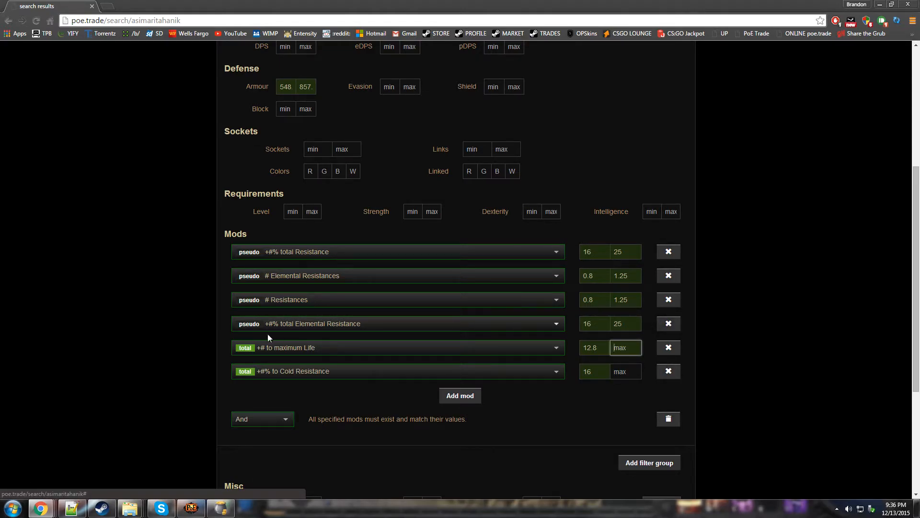
pyautogui.moveTo(268, 251)
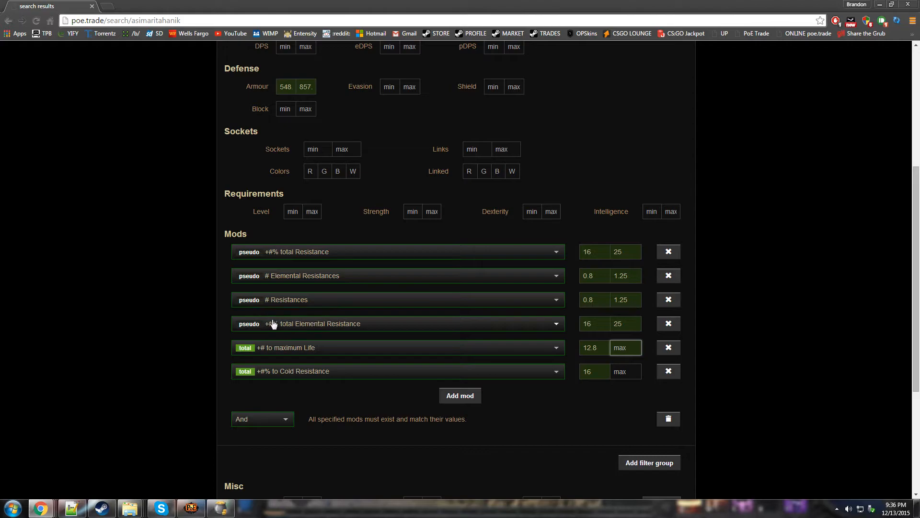
pyautogui.moveTo(264, 330)
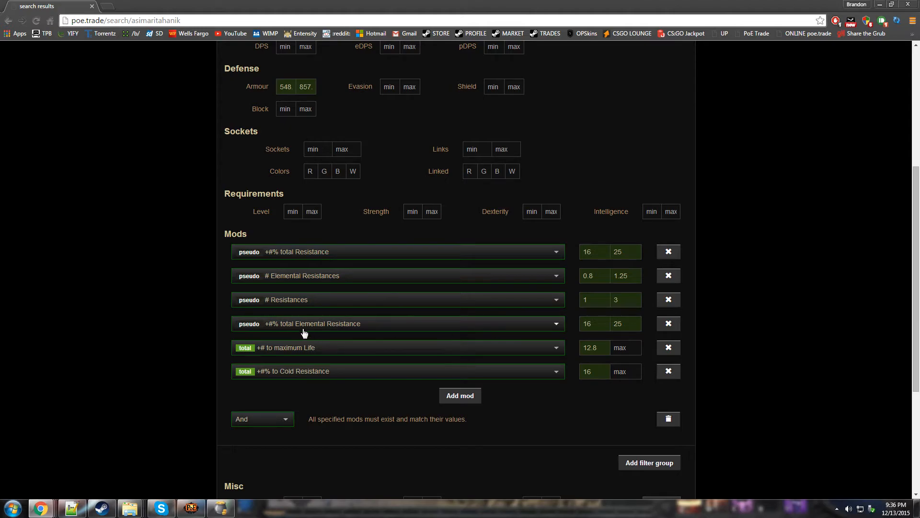
pyautogui.moveTo(326, 328)
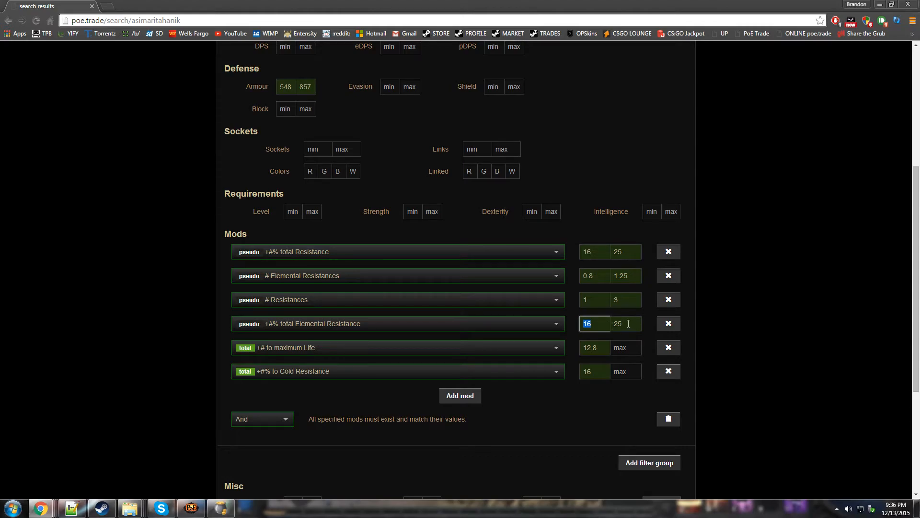
pyautogui.click(595, 323)
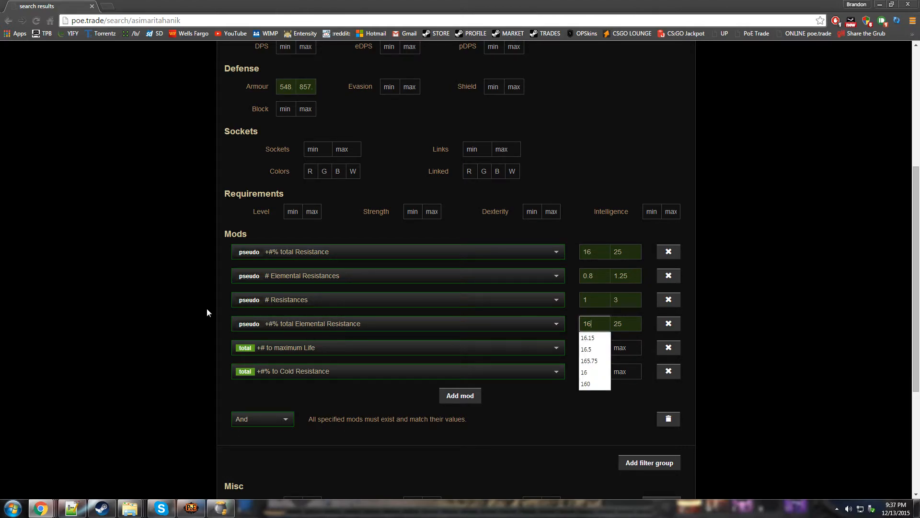
pyautogui.moveTo(311, 279)
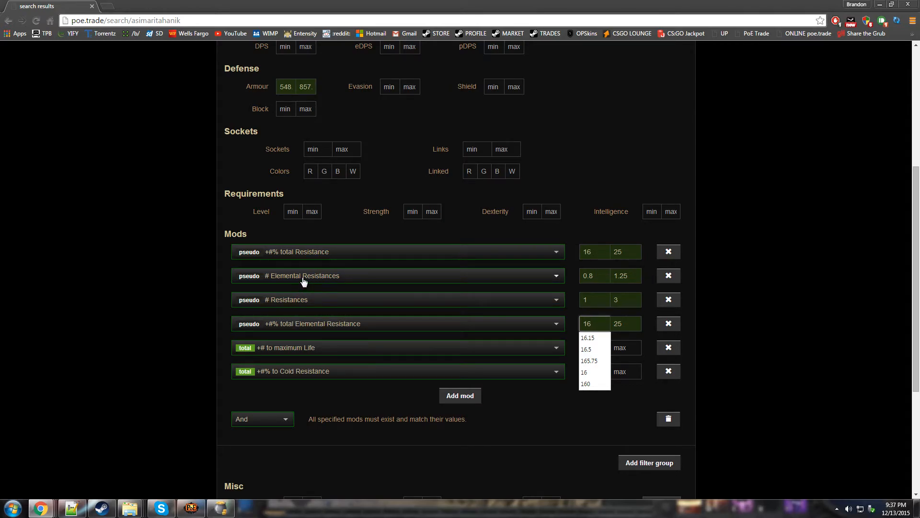
pyautogui.moveTo(627, 295)
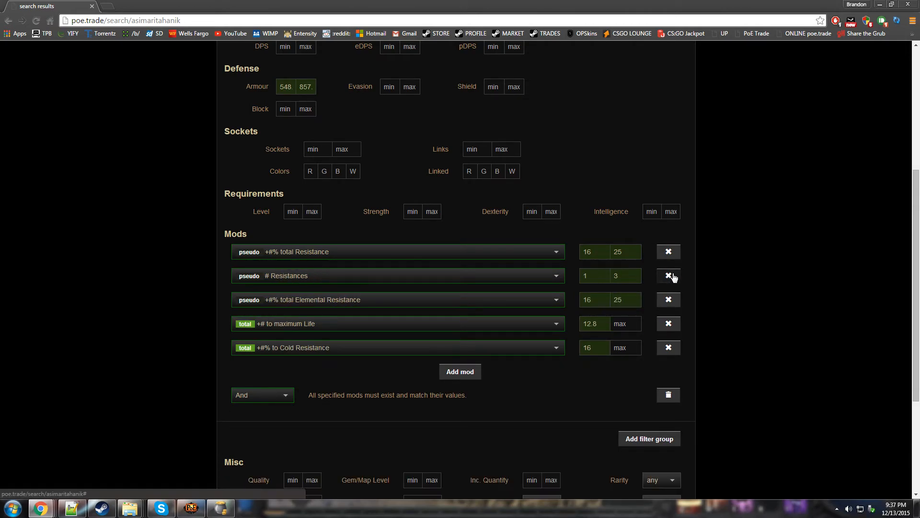
# - Replace the pseudo resistance rows with a +#% total Resistance filter at minimum 16
pyautogui.click(668, 275)
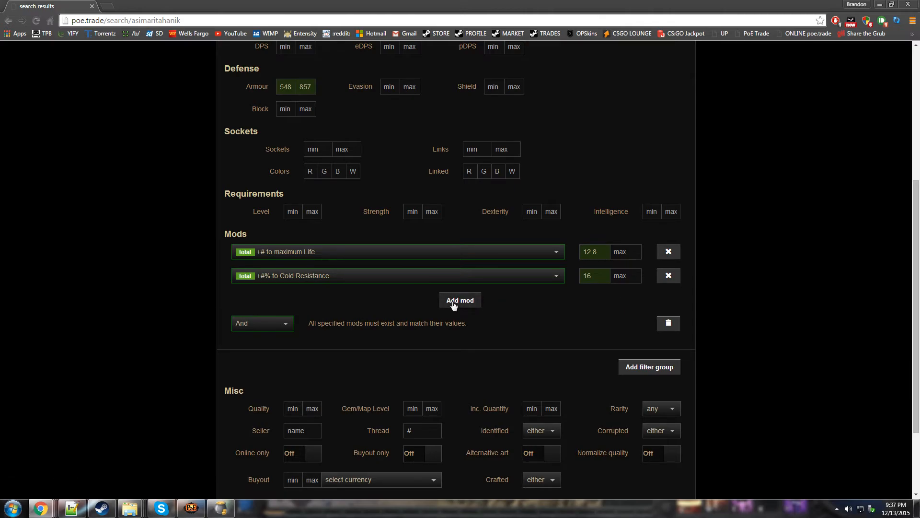
pyautogui.click(460, 300)
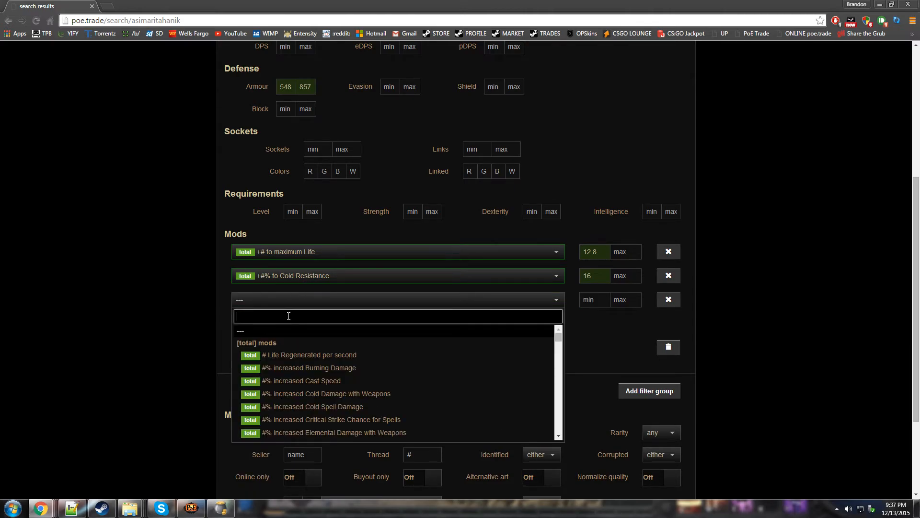
pyautogui.write('total res')
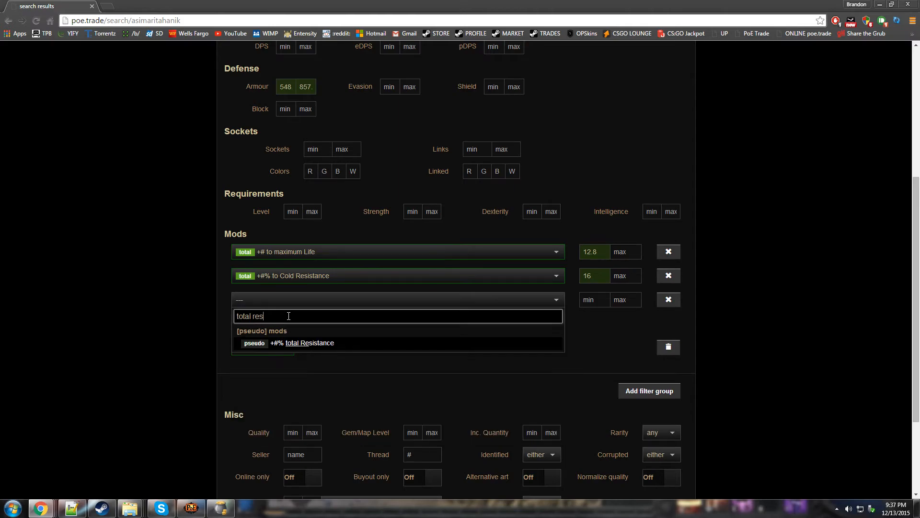
pyautogui.click(310, 343)
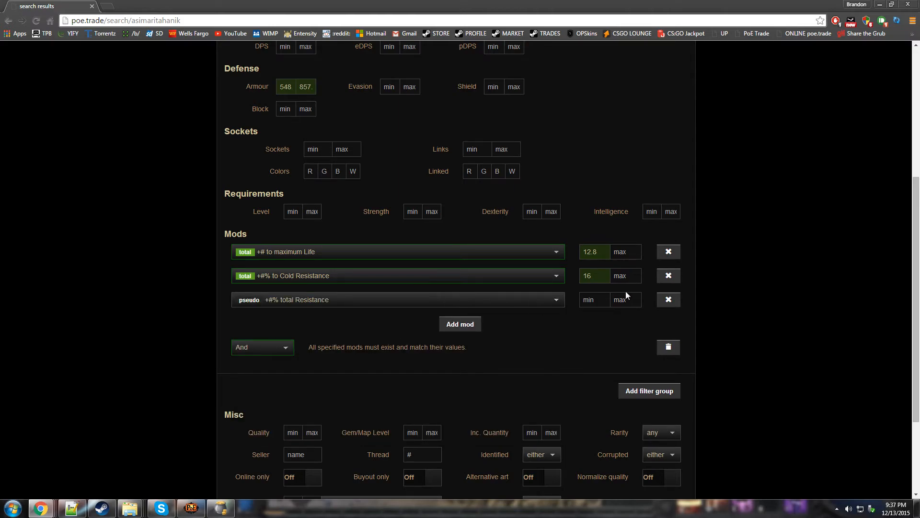
pyautogui.click(667, 275)
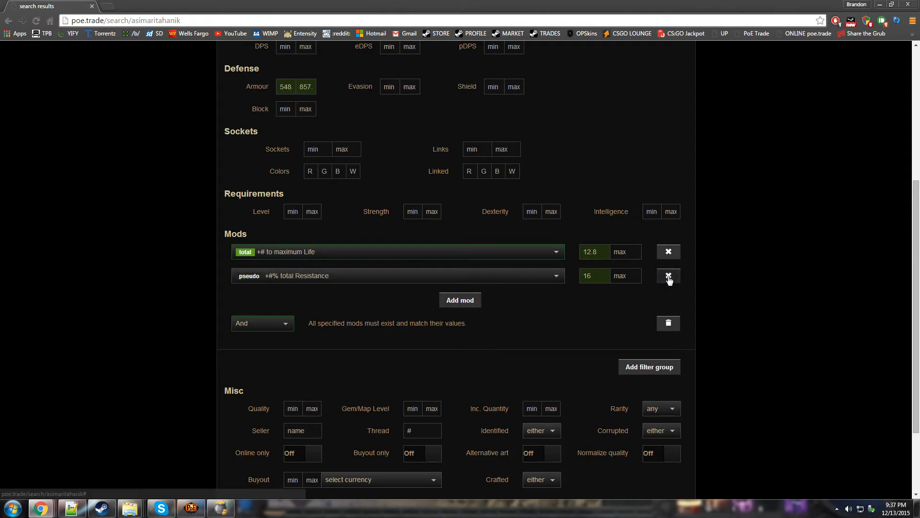
pyautogui.scroll(-3)
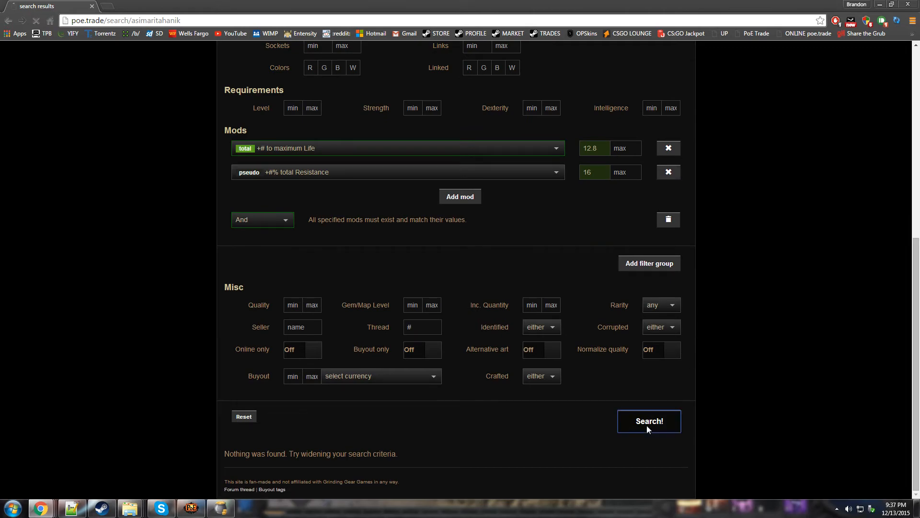
# - Run the armour search, browse the 99+ plate armour results, and reopen the form
pyautogui.click(649, 420)
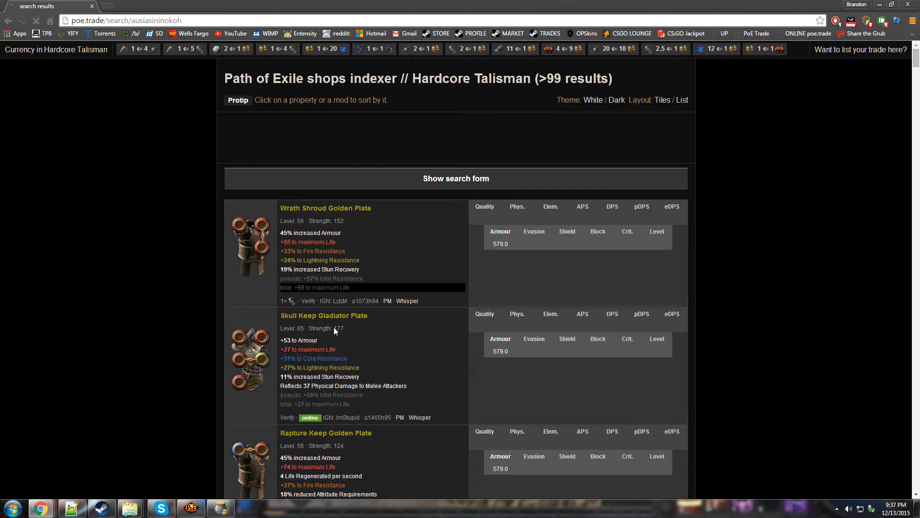
pyautogui.scroll(-3)
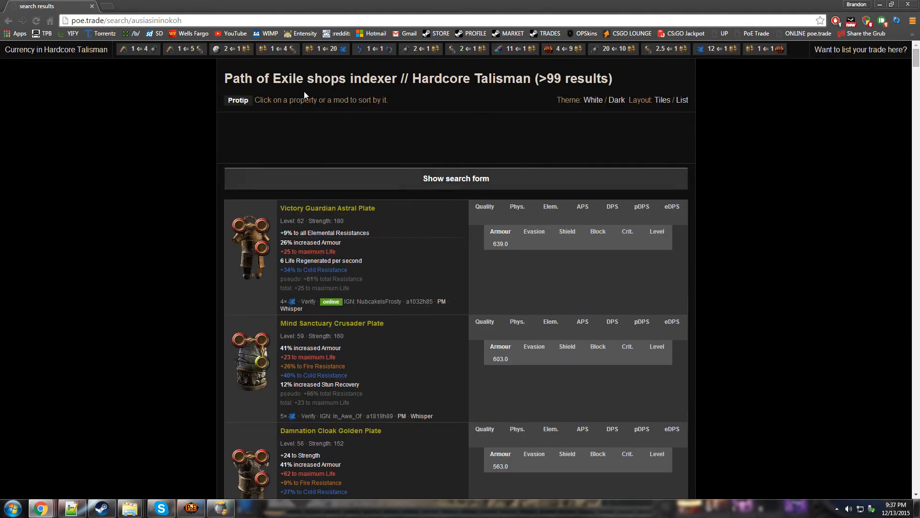
pyautogui.click(456, 178)
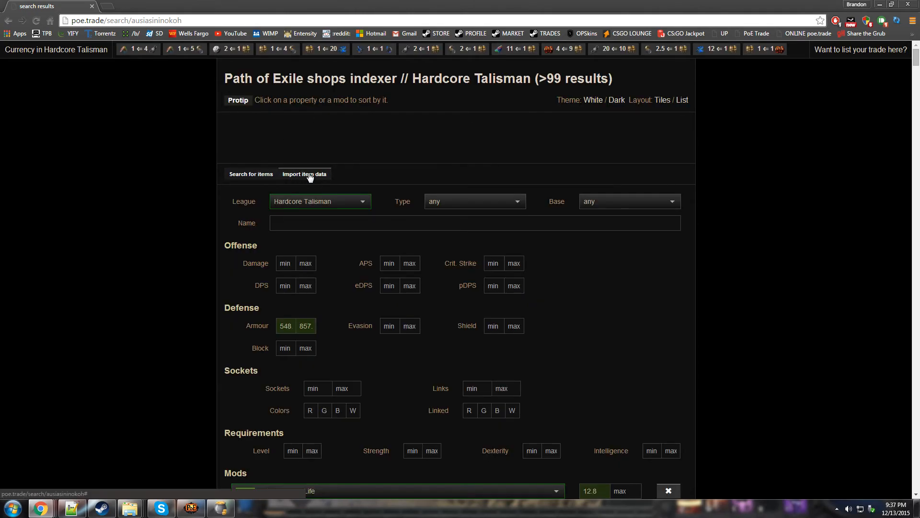
pyautogui.moveTo(313, 180)
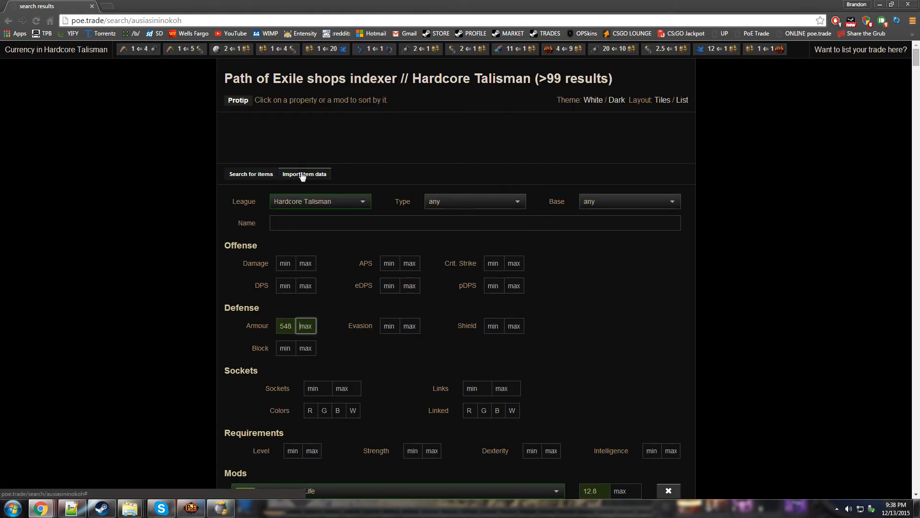
# - Clear the Armour maximum, keeping the 548 minimum, and review the mod filters
pyautogui.scroll(-3)
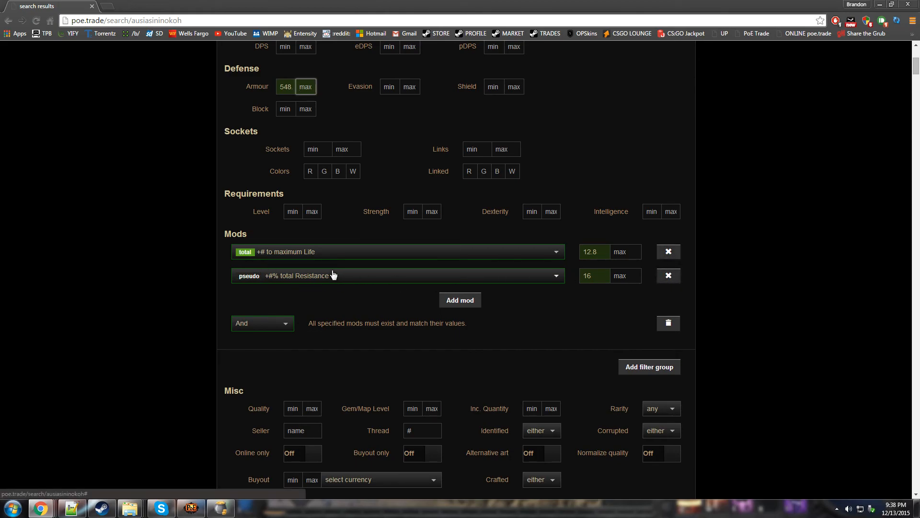
pyautogui.moveTo(320, 272)
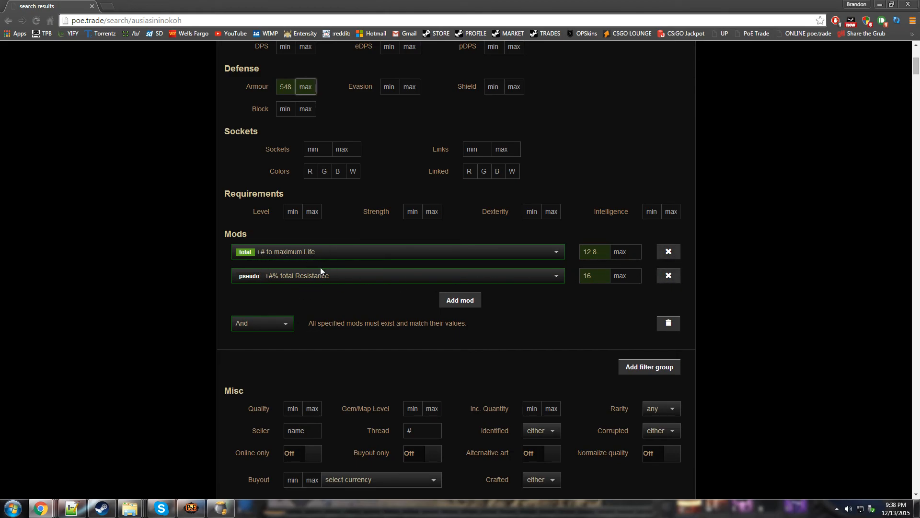
pyautogui.scroll(-3)
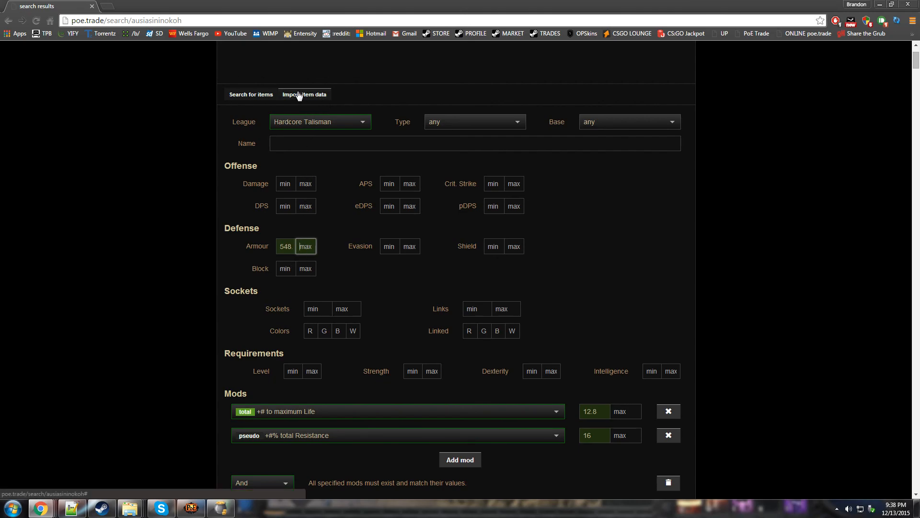
pyautogui.moveTo(317, 97)
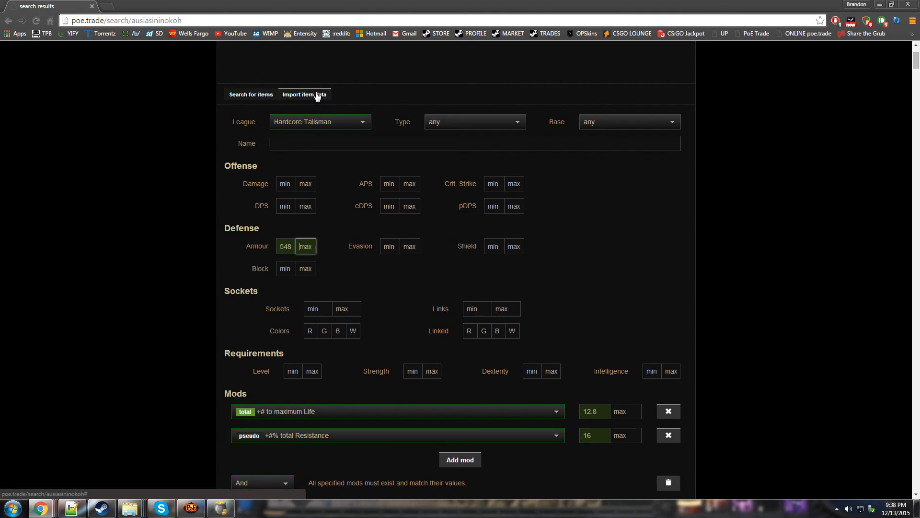